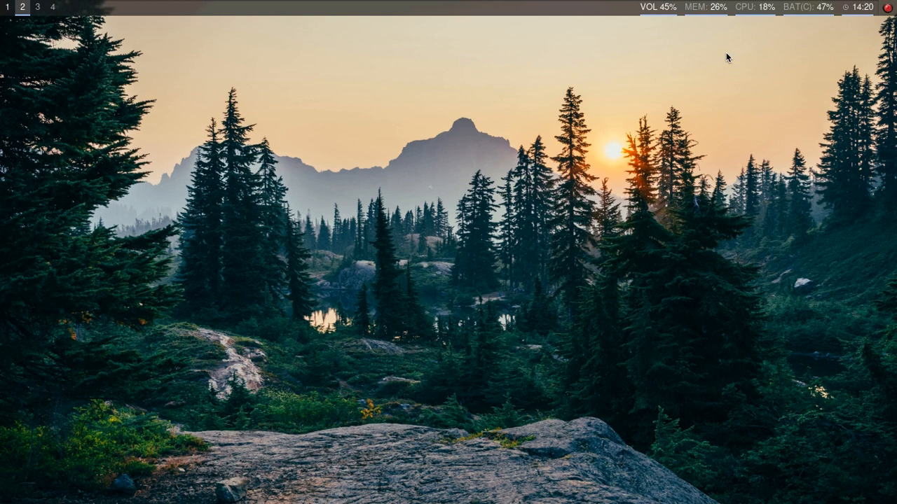
mouse_move(595, 34)
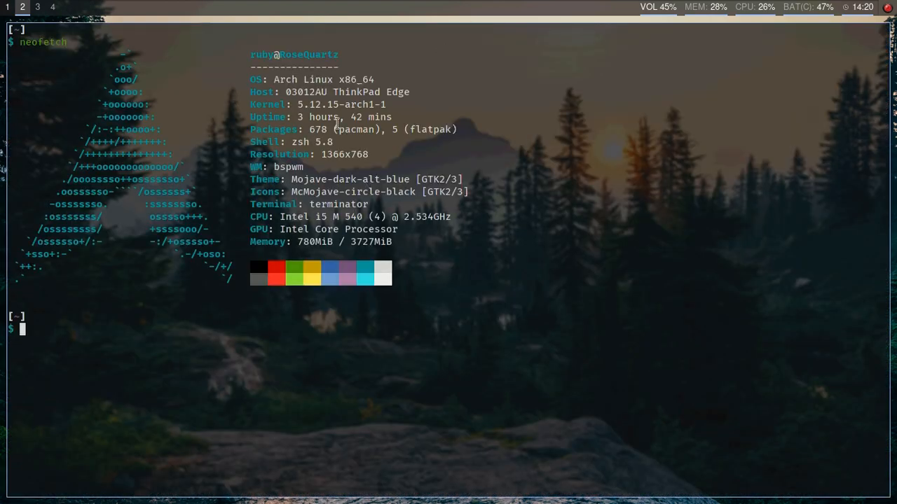
mouse_move(290, 191)
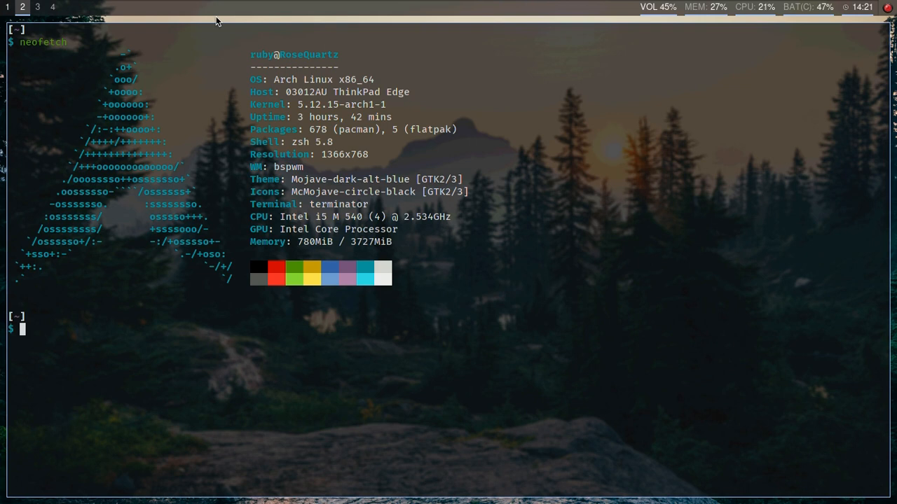
mouse_move(454, 43)
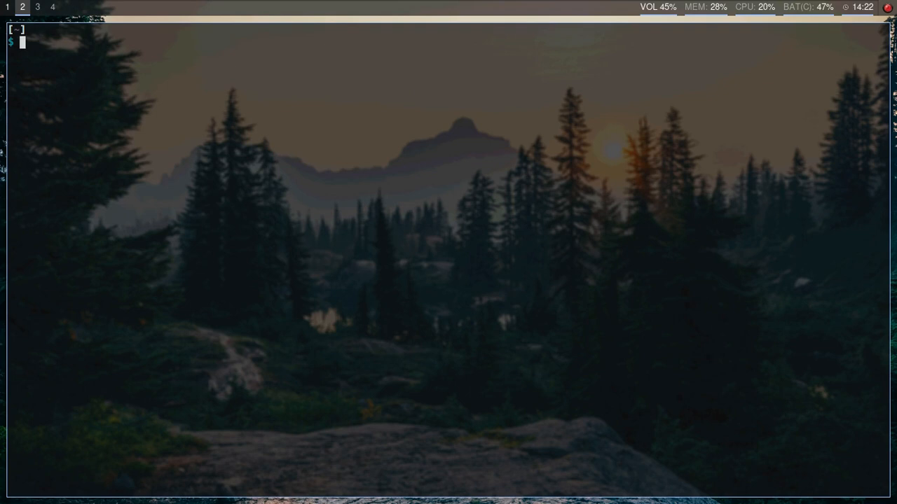
text(bashtop)
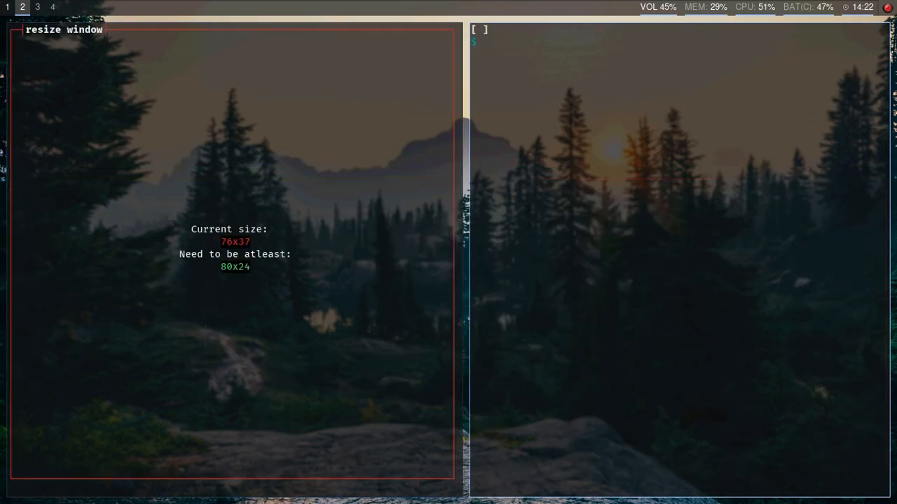
text(neofetch)
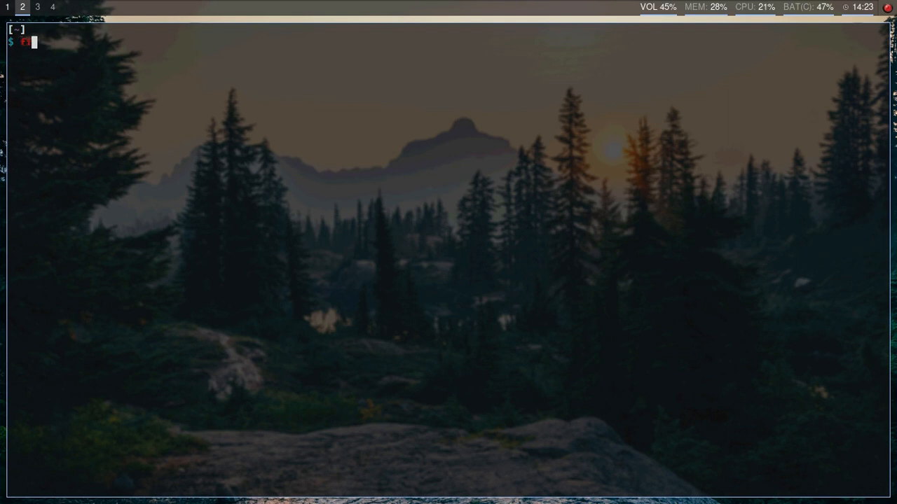
text(firefox)
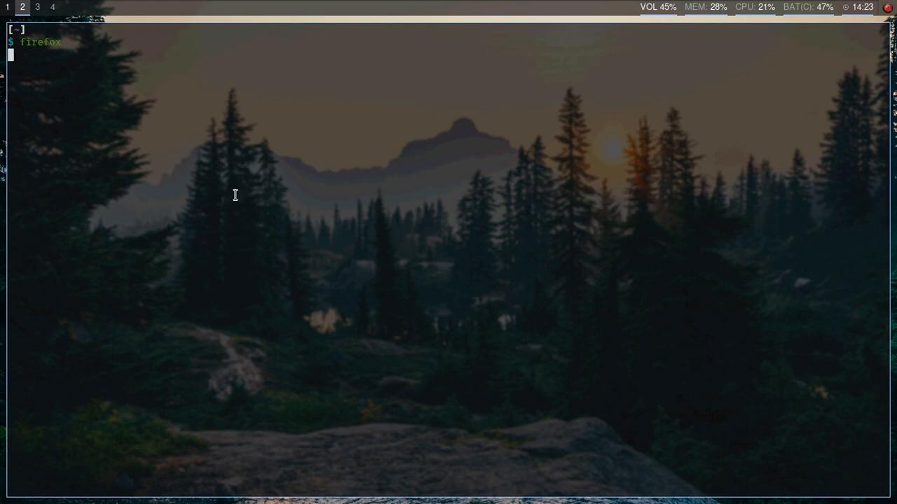
key(Return)
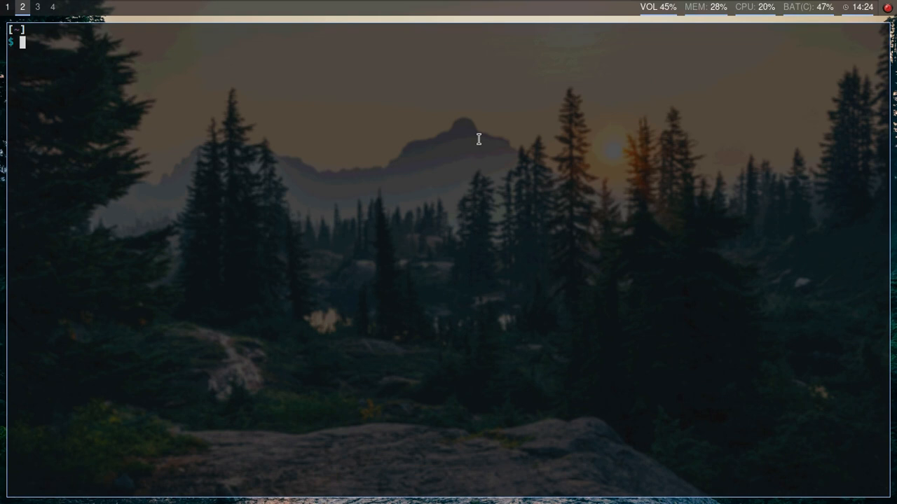
text(nvim .zshrc)
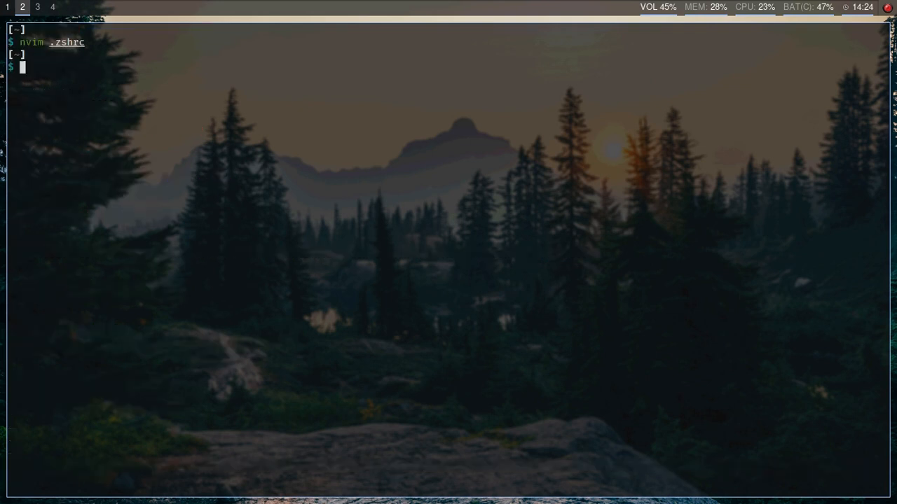
text(devour)
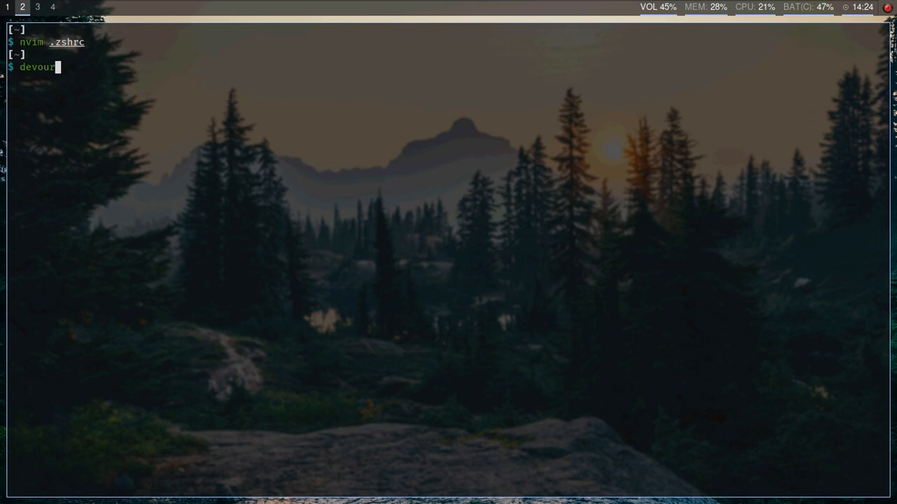
text(firefo)
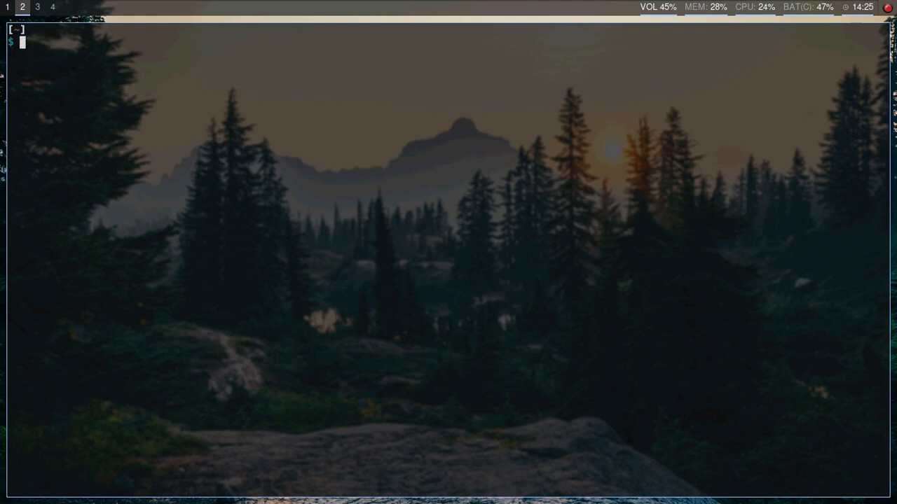
text(cd Videos/)
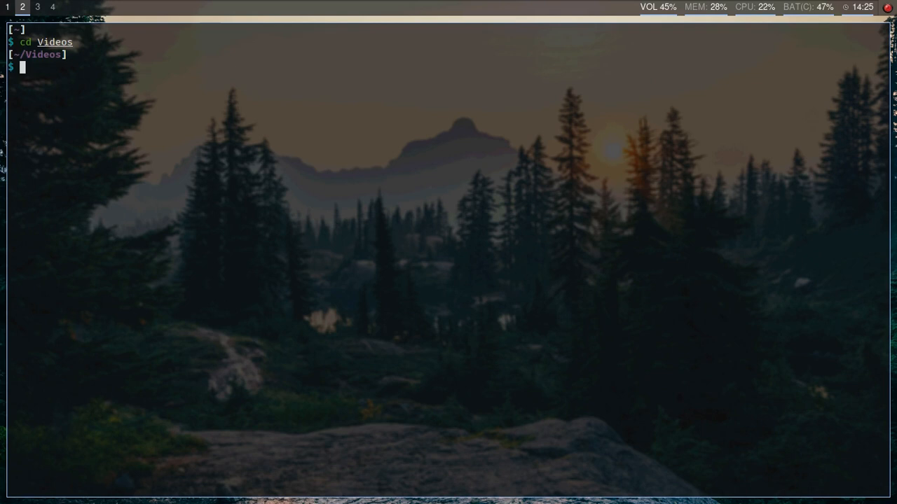
text(mpv)
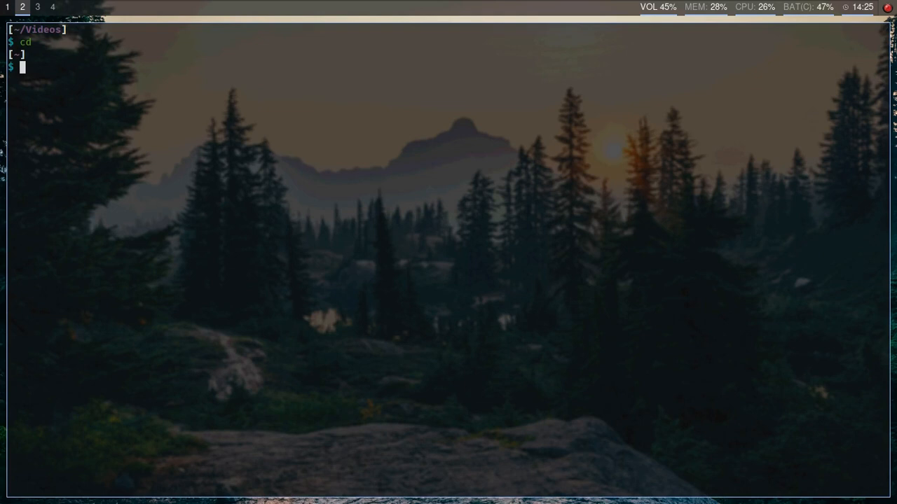
text(cd Books)
text(evince Harry\ Haywood\ \[1948\]\ -\ Negro\ Liberation.pdf)
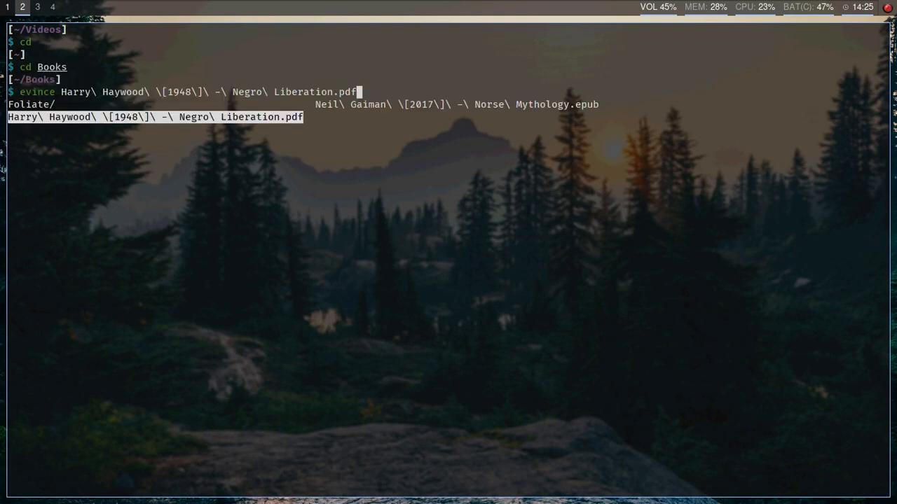
key(Return)
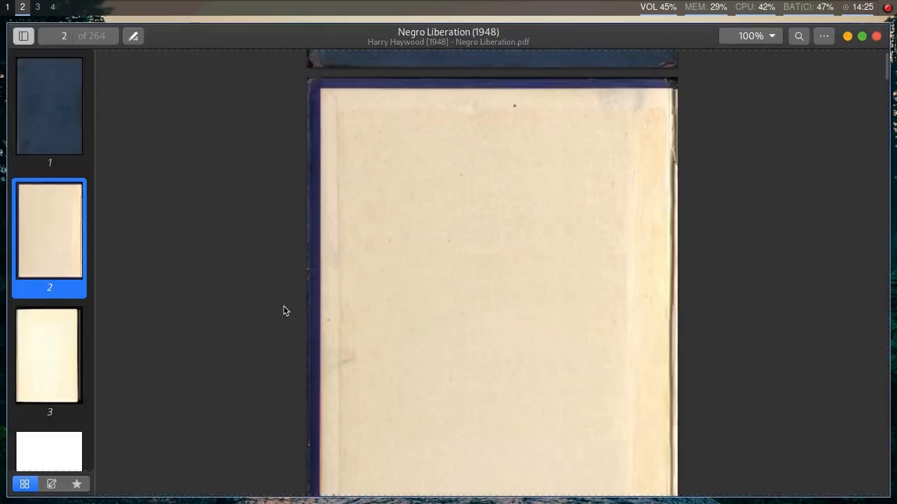
click(49, 109)
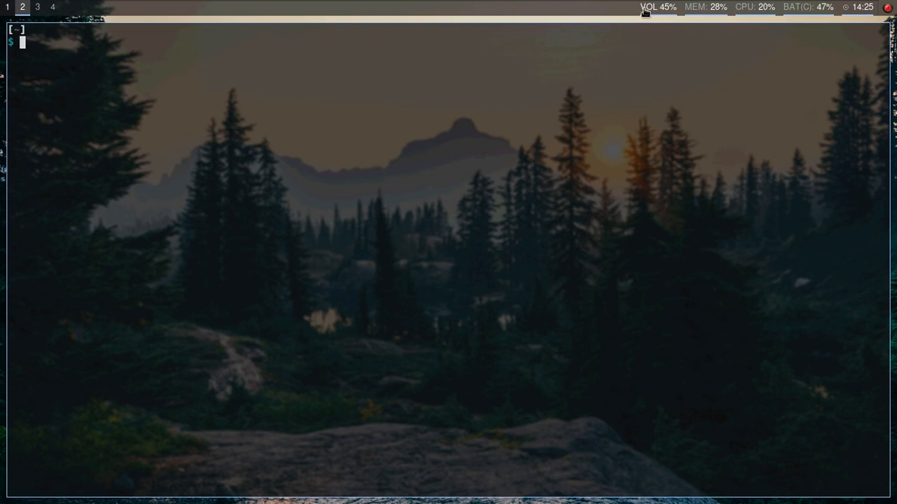
mouse_move(869, 9)
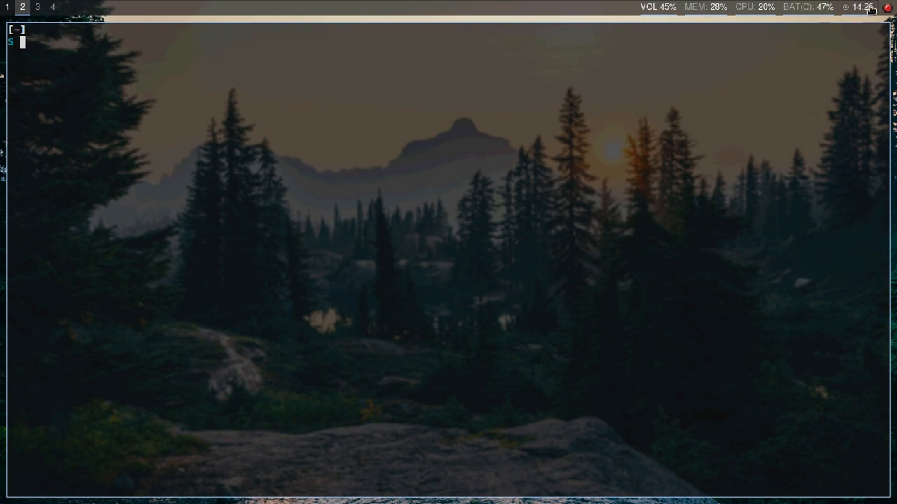
mouse_move(350, 6)
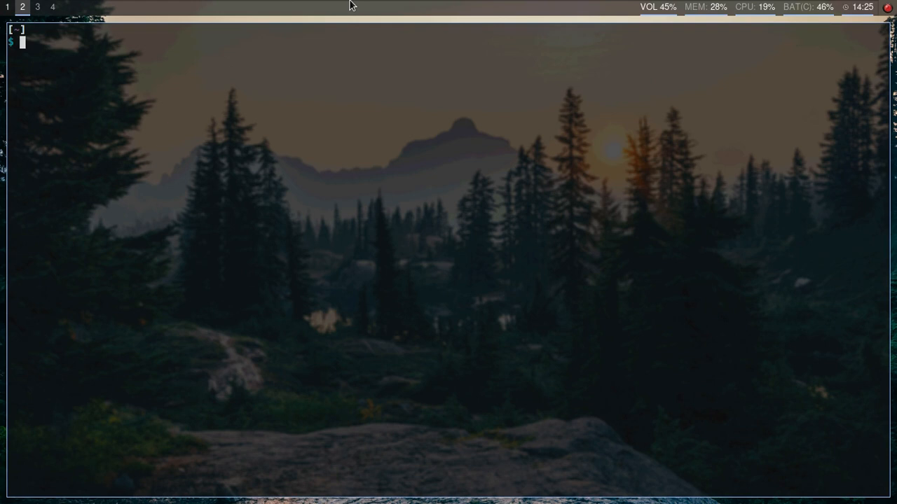
mouse_move(582, 25)
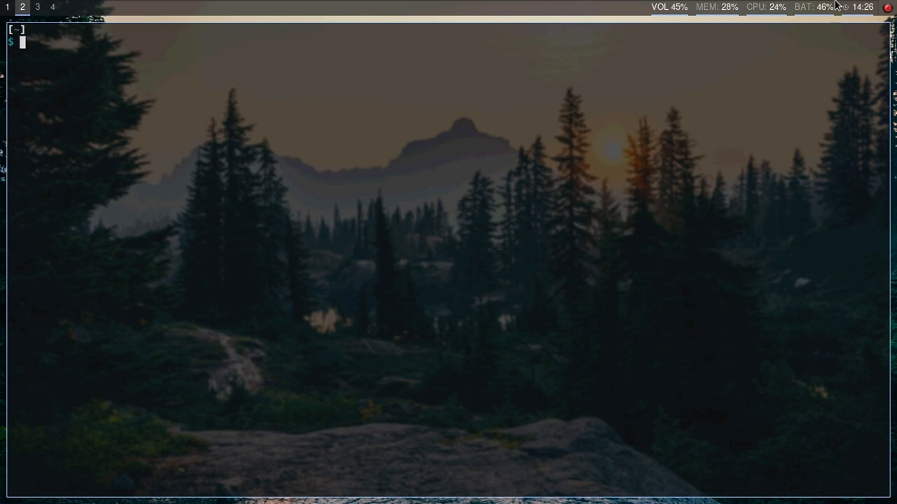
mouse_move(808, 21)
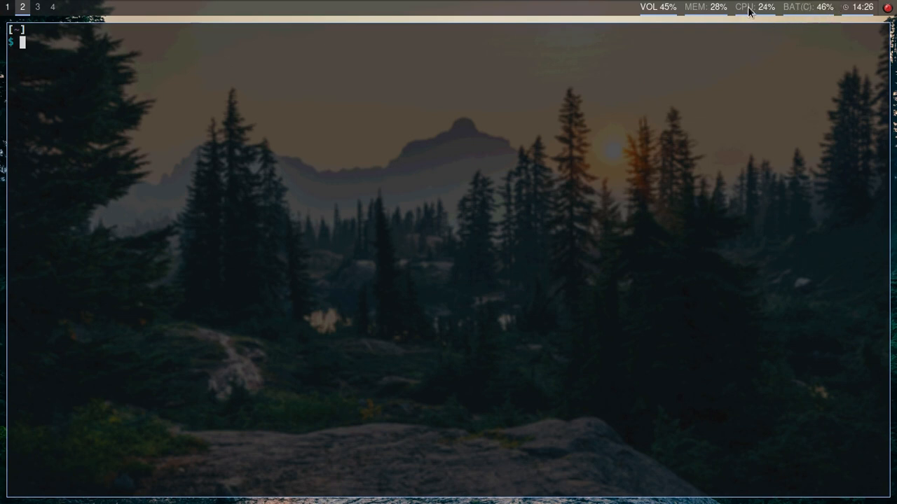
mouse_move(661, 17)
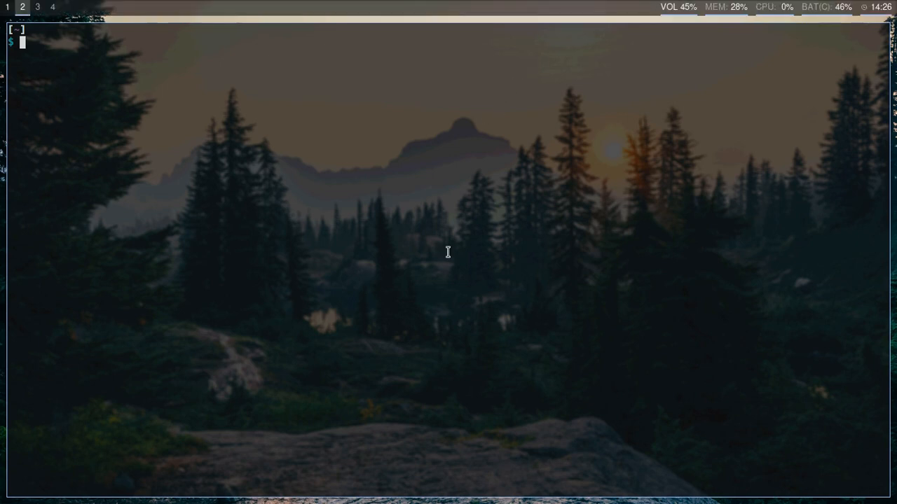
mouse_move(576, 145)
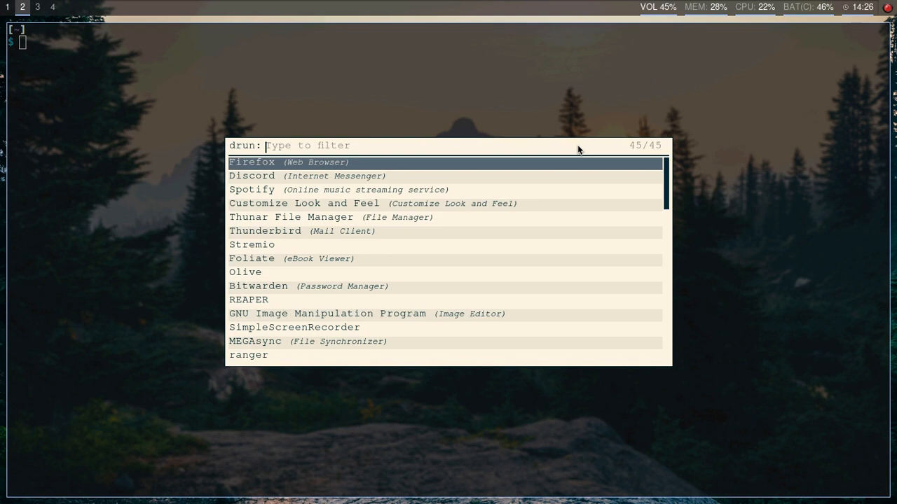
Step: Move the Rofi launcher highlight down to Discord
key(Down)
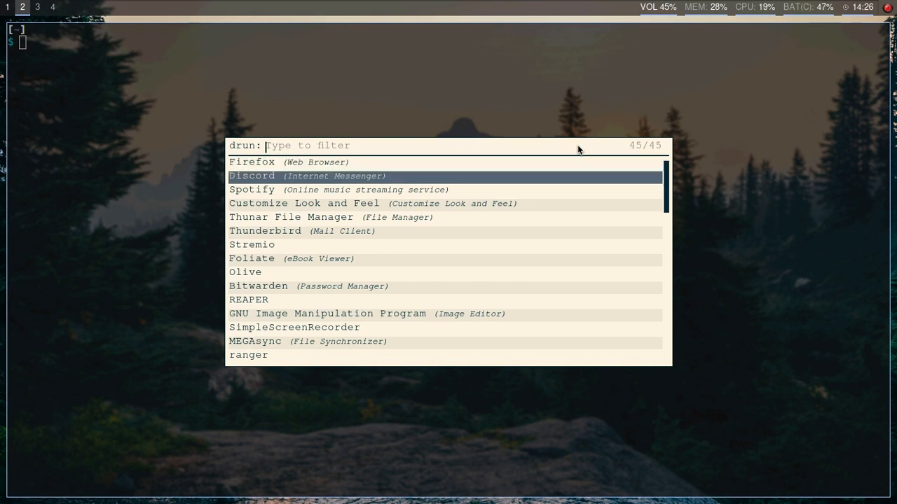